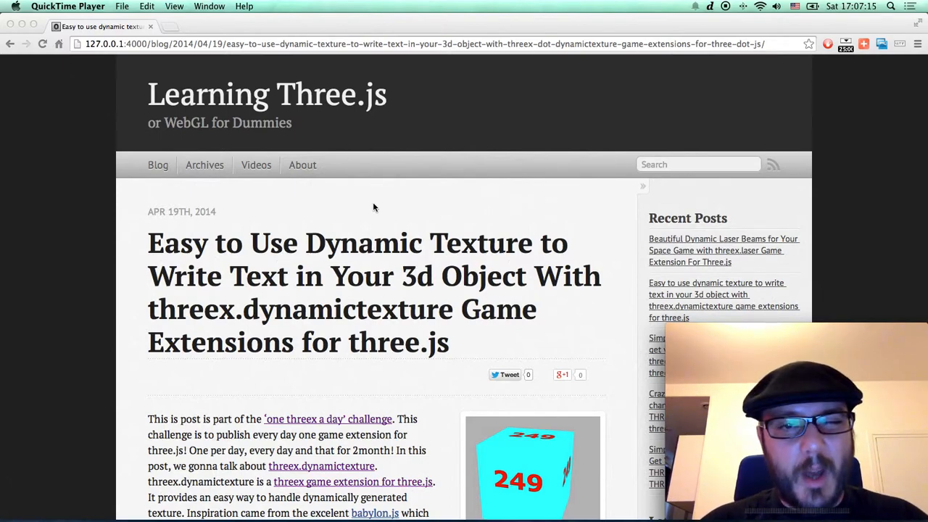
mouse_move(231, 309)
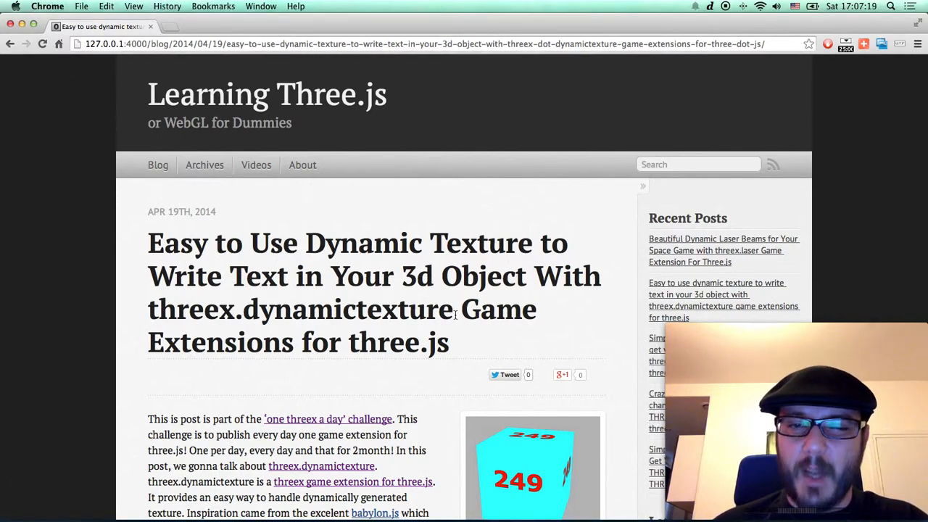
Highlight 'threex.dynamictexture' in the post title and scroll down the post.
double_click(299, 309)
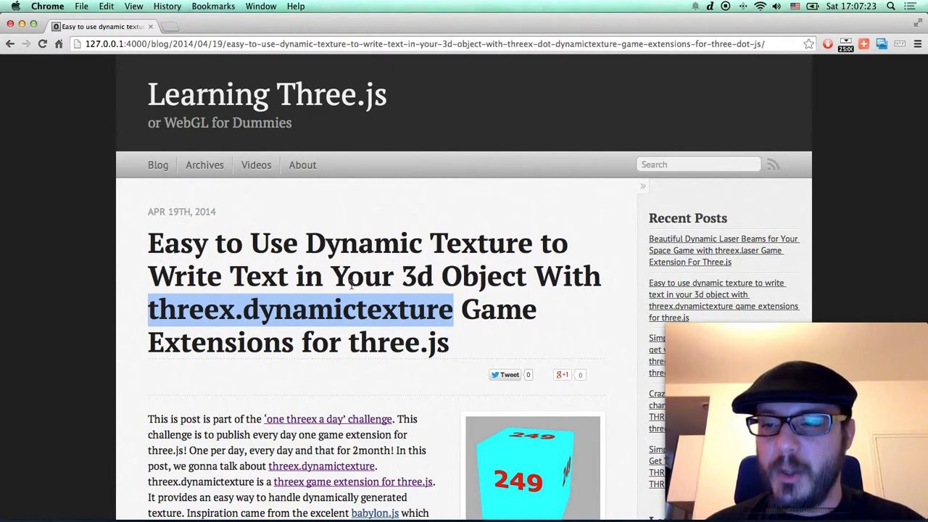
scroll(down, 3)
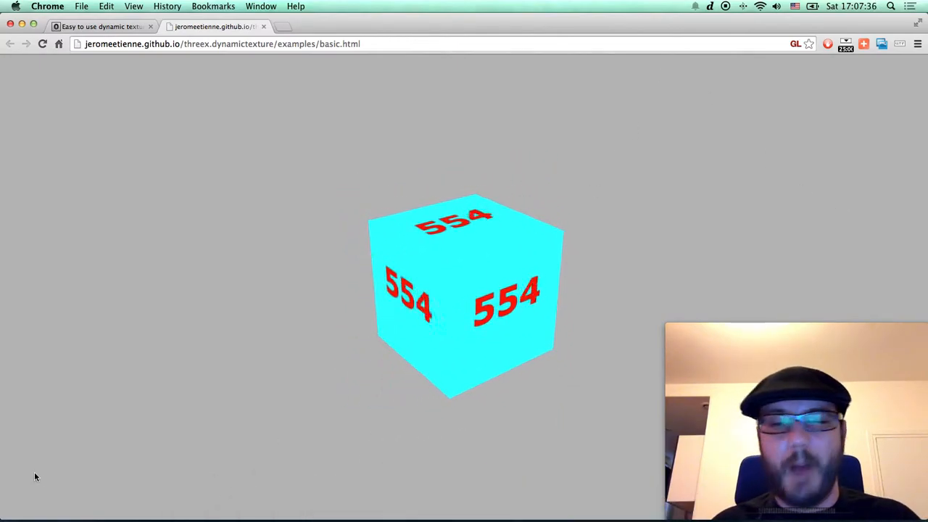
Leave the spinning cyan cube demo and return to the blog post tab.
click(102, 26)
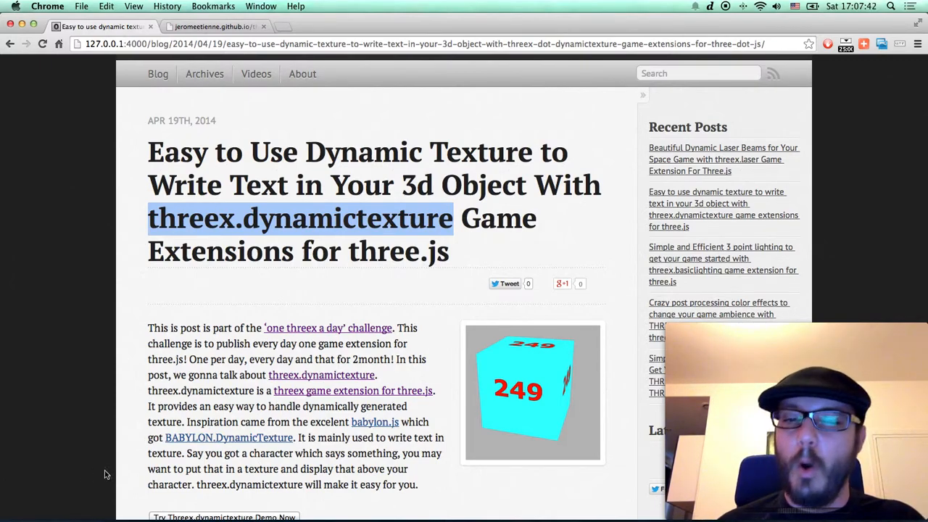
Scroll the post to show the introduction, Try Demo button and challenge motto.
scroll(down, 3)
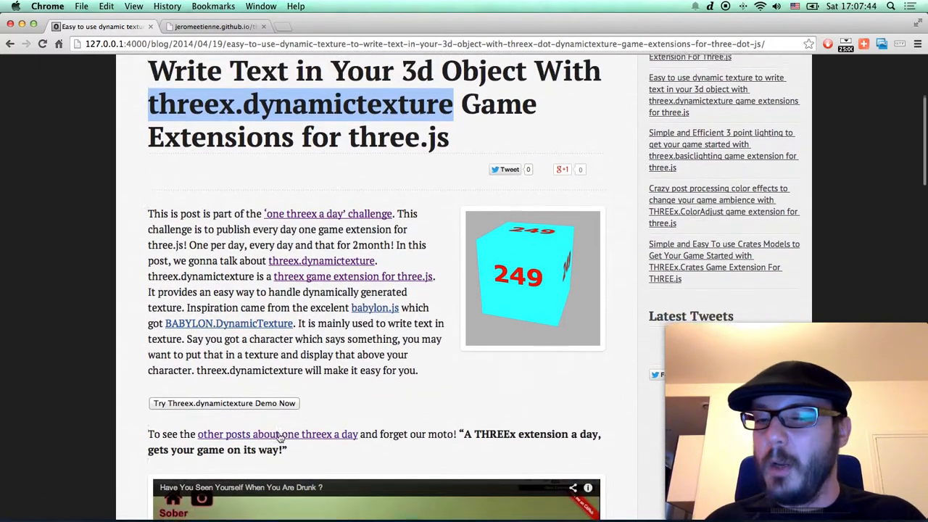
scroll(up, 3)
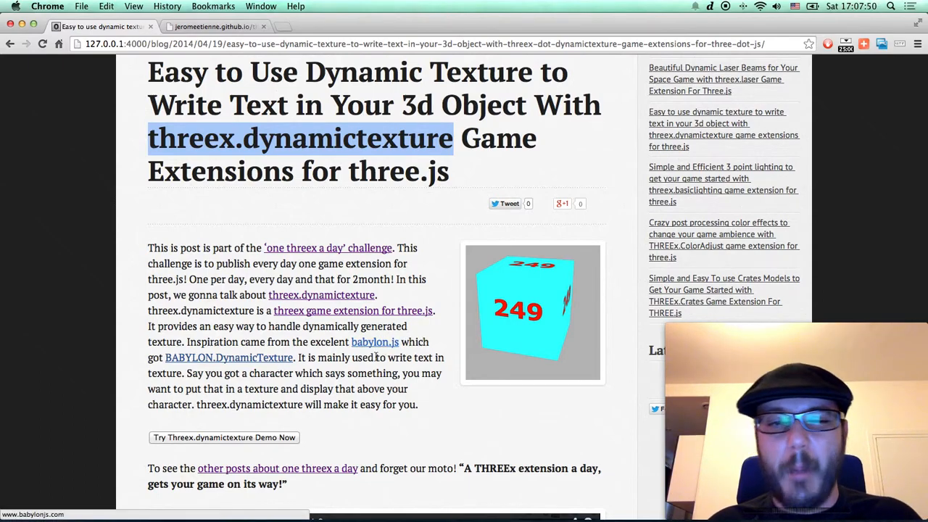
mouse_move(229, 358)
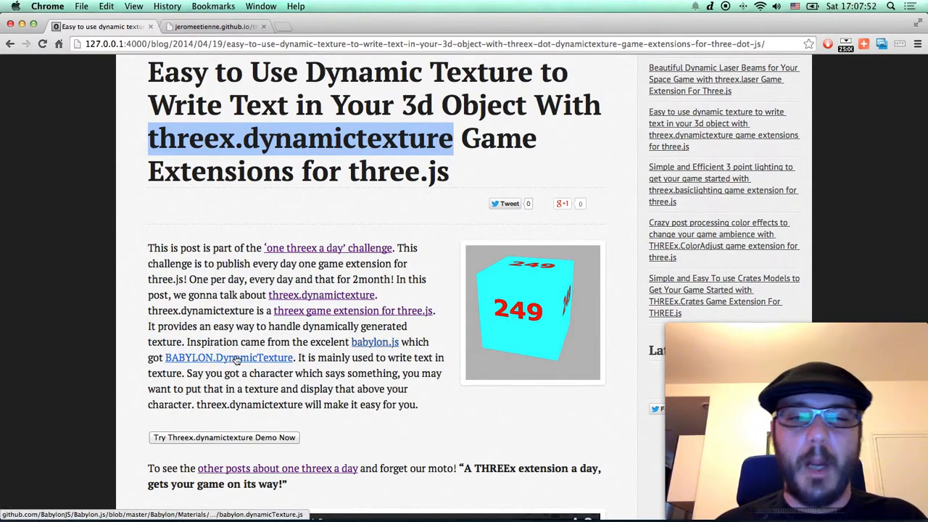
mouse_move(311, 365)
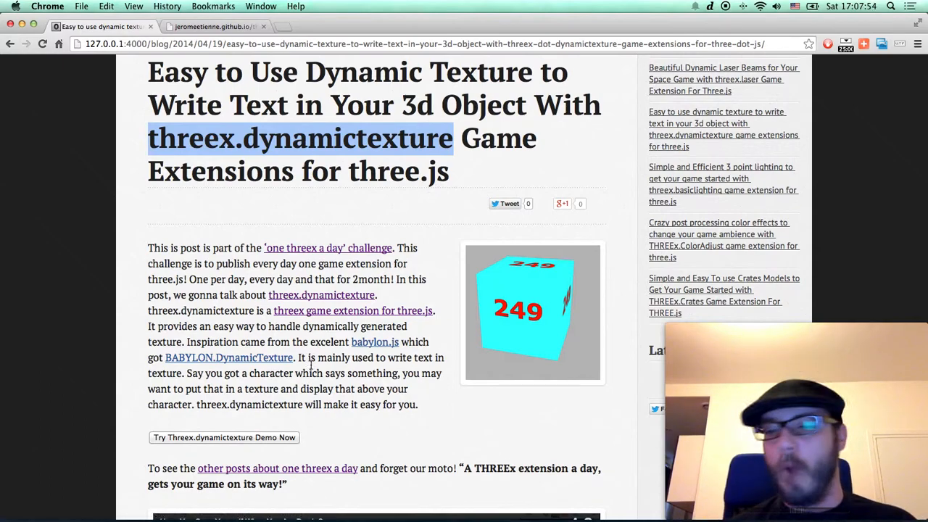